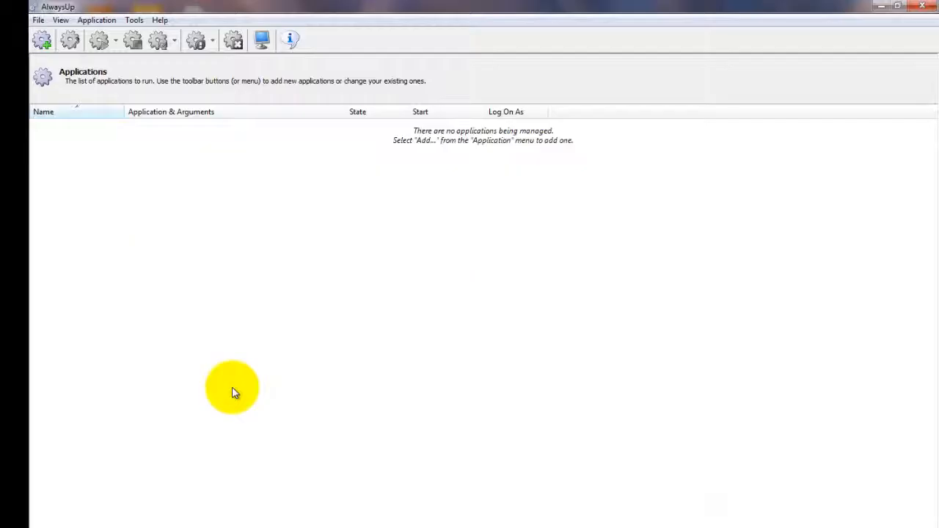
pyautogui.moveTo(183, 308)
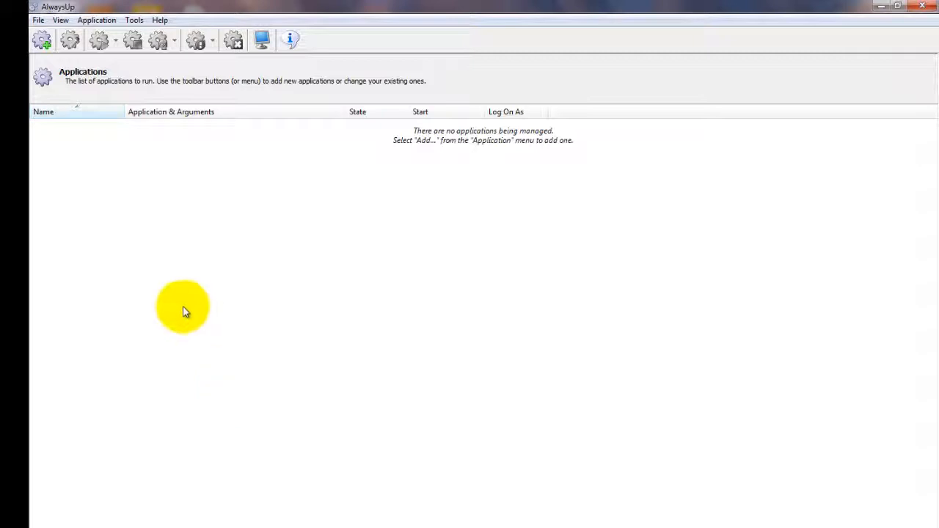
# Step: Choose Application > Add... to start a new managed application entry
pyautogui.click(96, 20)
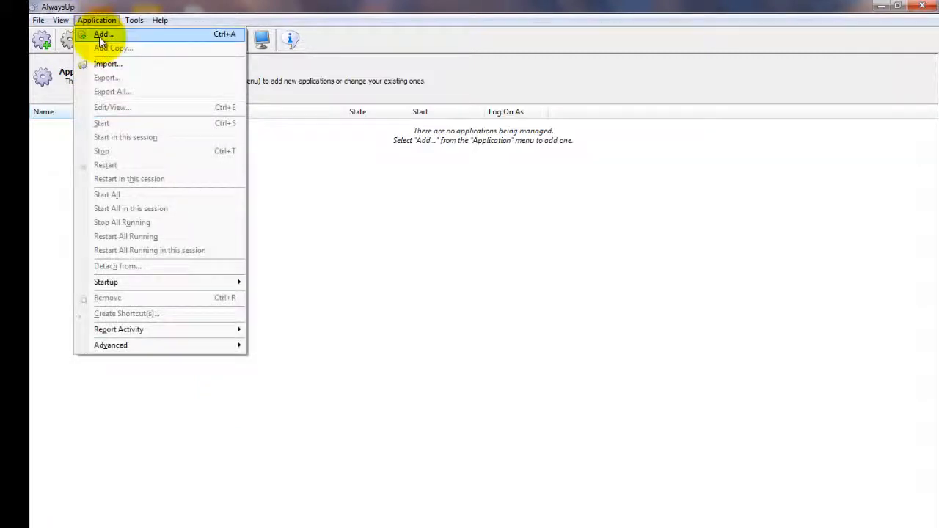
pyautogui.click(103, 34)
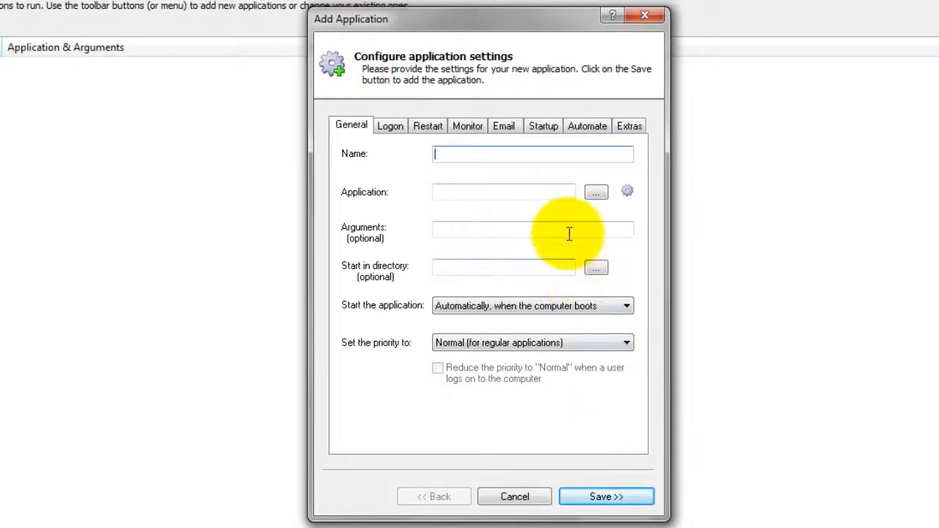
# Step: Browse to the Office15 folder and select EXCEL as the application program
pyautogui.click(596, 191)
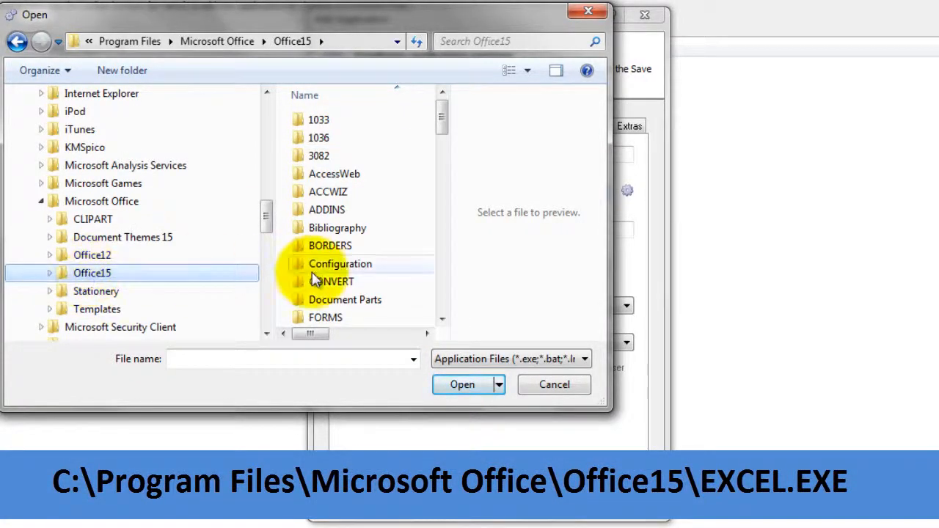
pyautogui.click(322, 114)
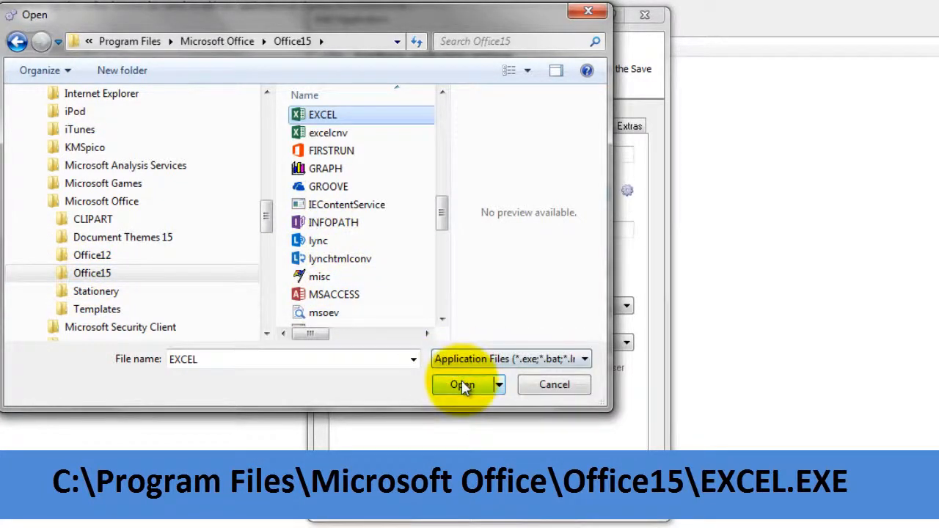
pyautogui.click(462, 385)
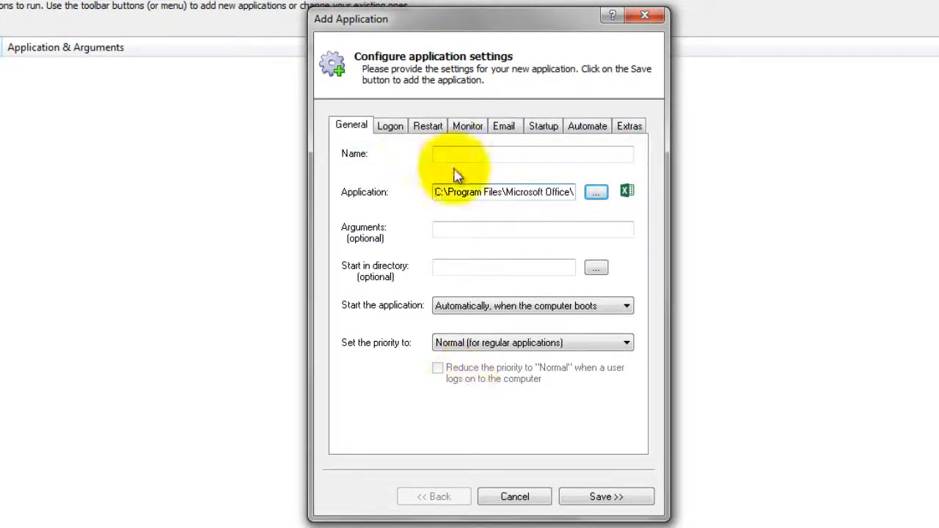
# Step: Enter 'EXCEL 2013' as the entry's name
pyautogui.write('EXCEL')
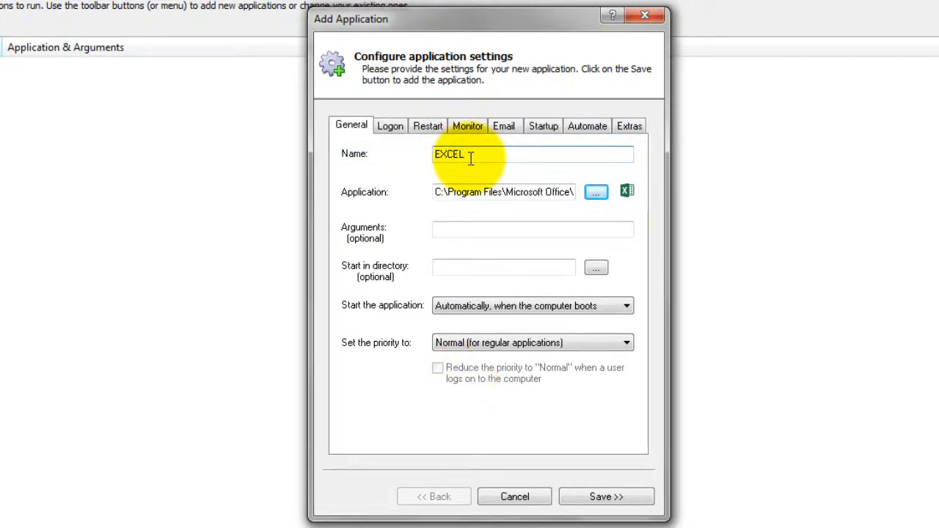
pyautogui.write('2013')
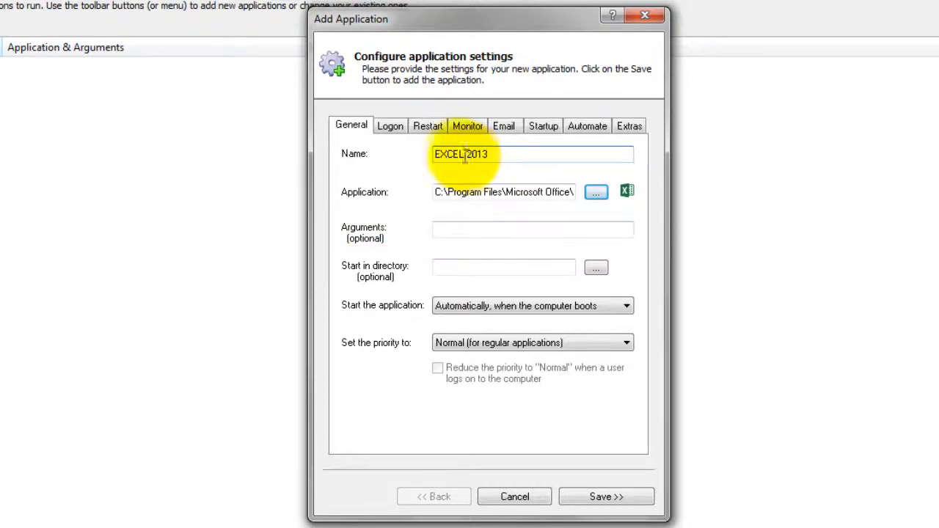
# Step: Run the entry under account 'user' with its password, then view Startup options
pyautogui.click(390, 126)
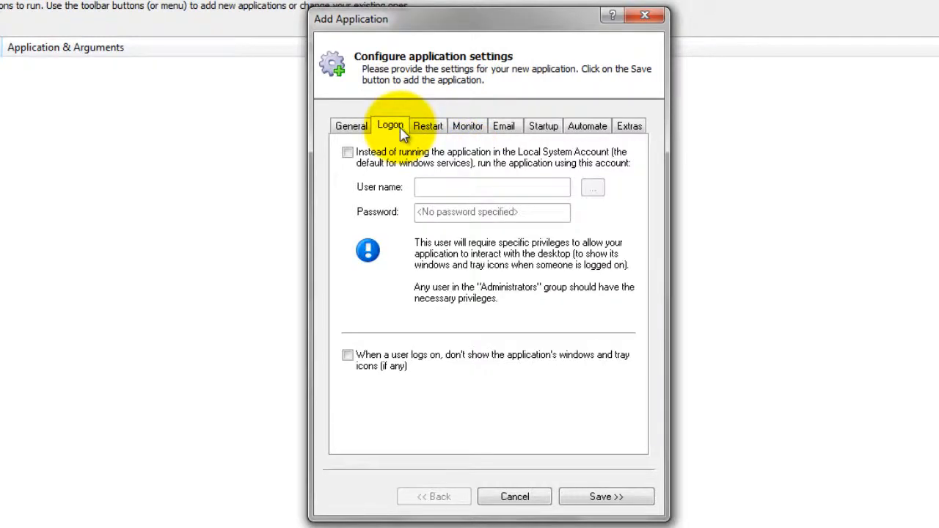
pyautogui.write('user')
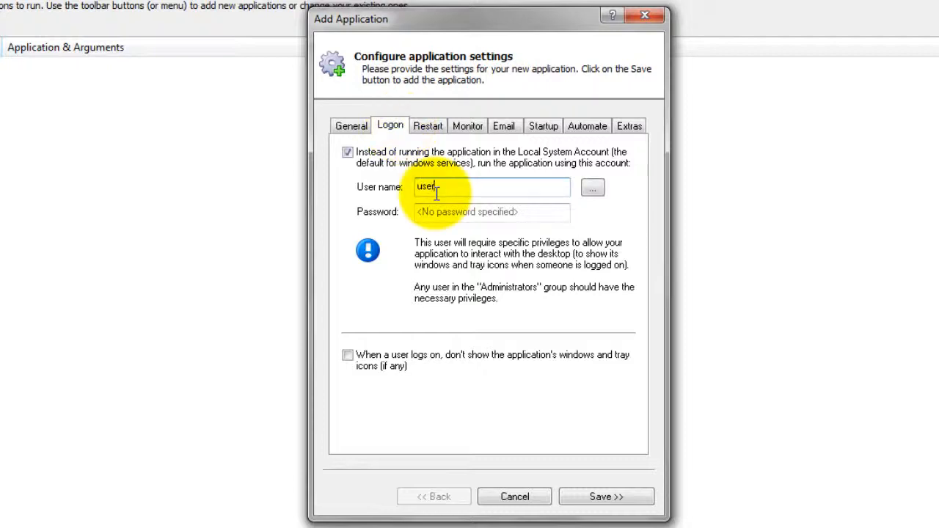
pyautogui.click(490, 213)
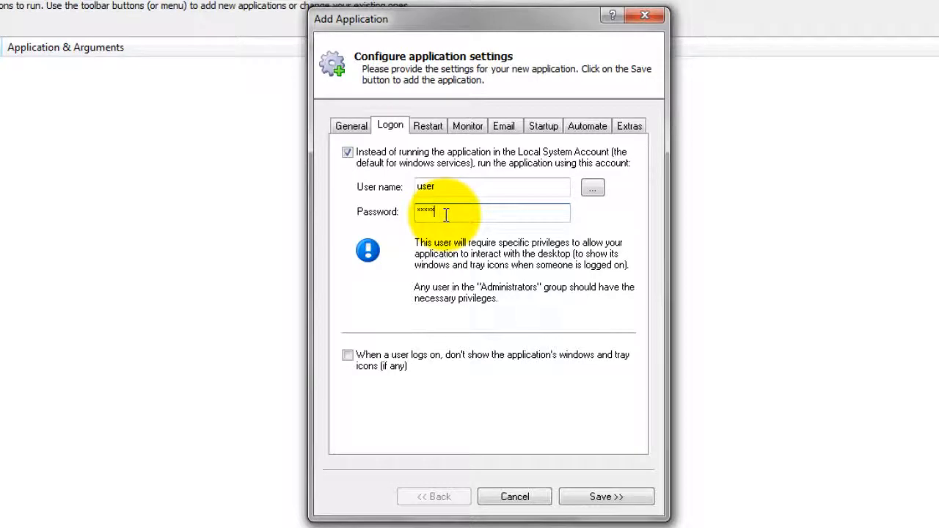
pyautogui.write('*')
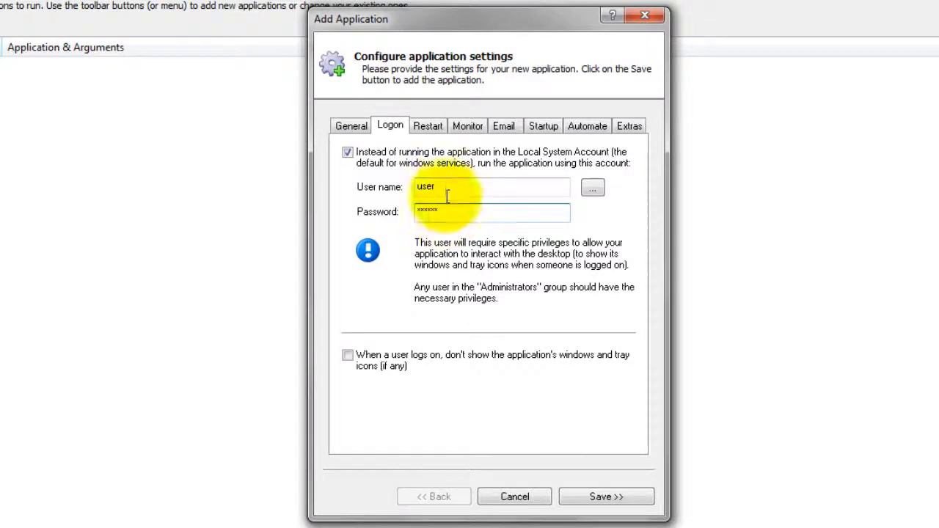
pyautogui.click(543, 125)
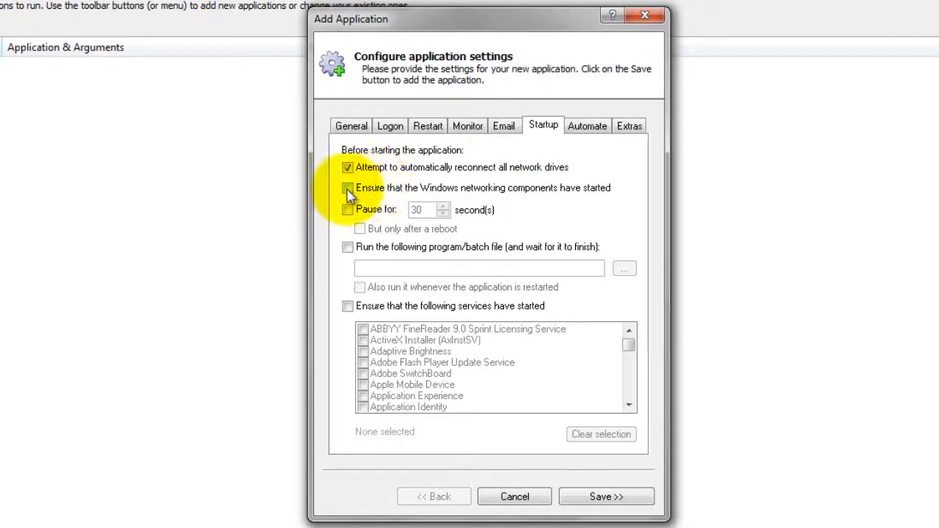
# Step: Require Windows networking before start, save the entry, and close the success page
pyautogui.click(348, 188)
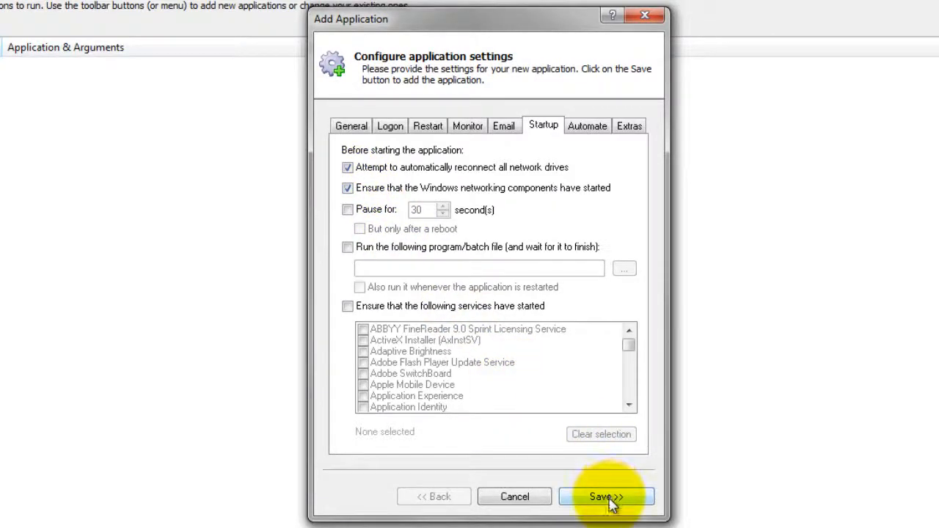
pyautogui.click(606, 497)
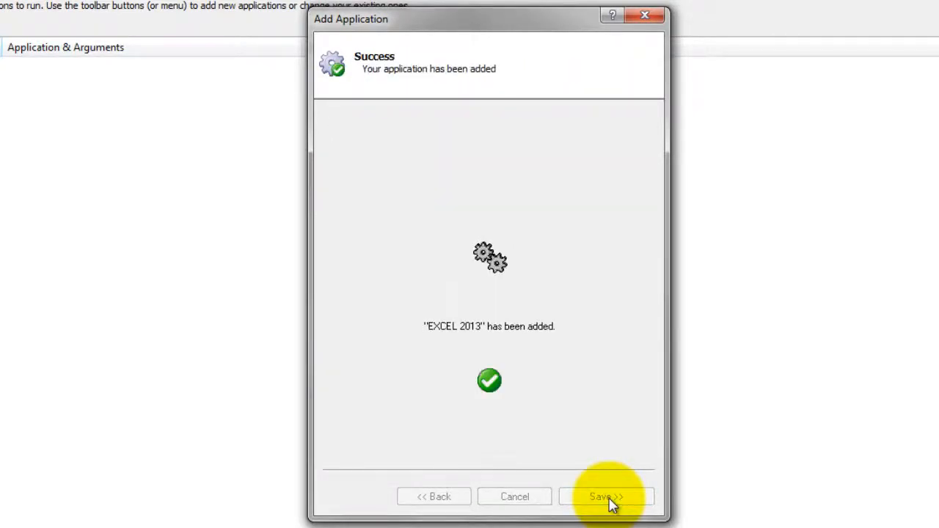
pyautogui.click(605, 497)
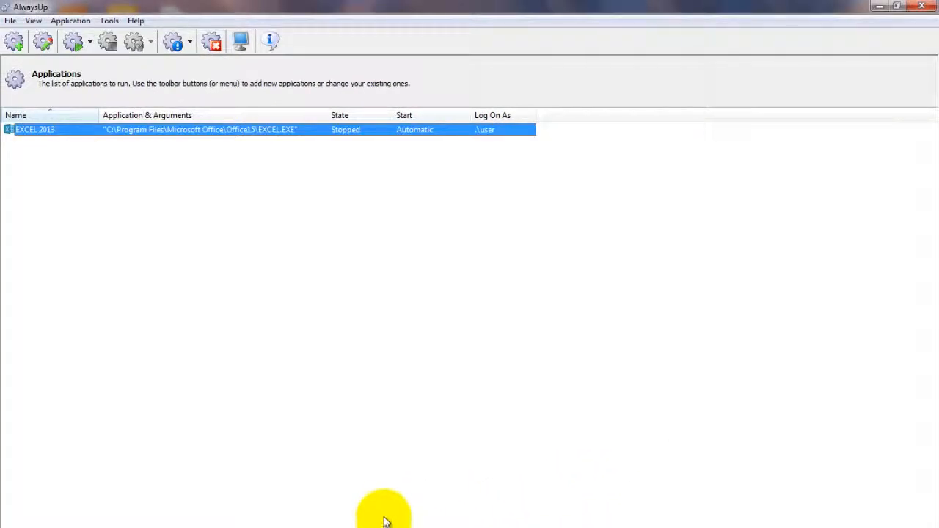
pyautogui.moveTo(374, 392)
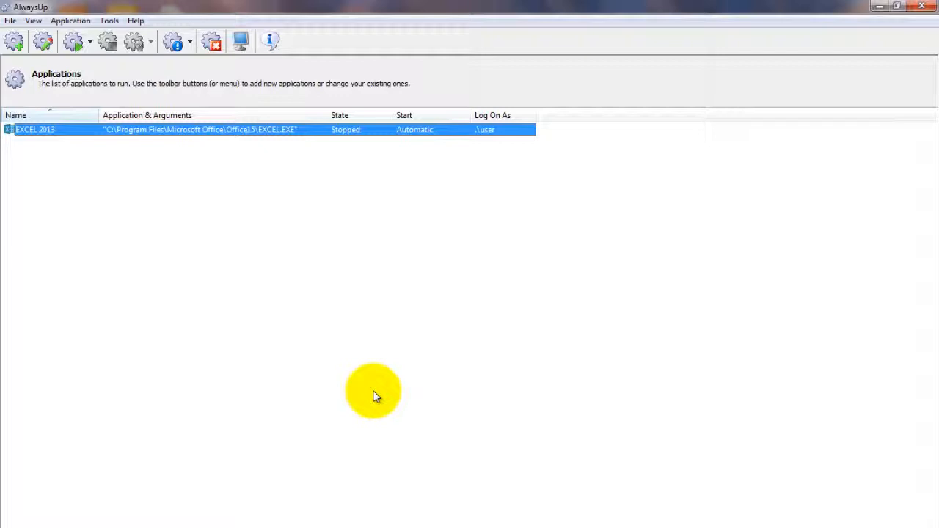
# Step: Start the EXCEL 2013 entry from the Application menu
pyautogui.click(70, 20)
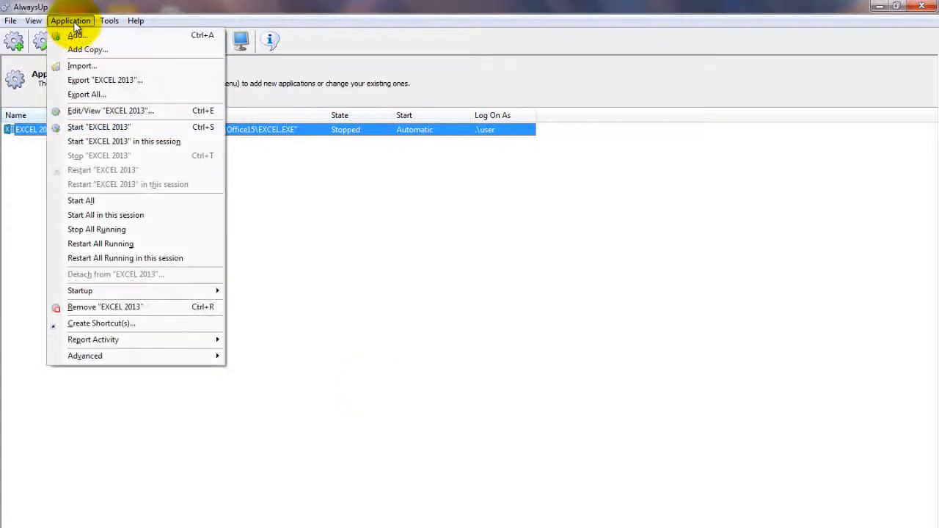
pyautogui.click(98, 126)
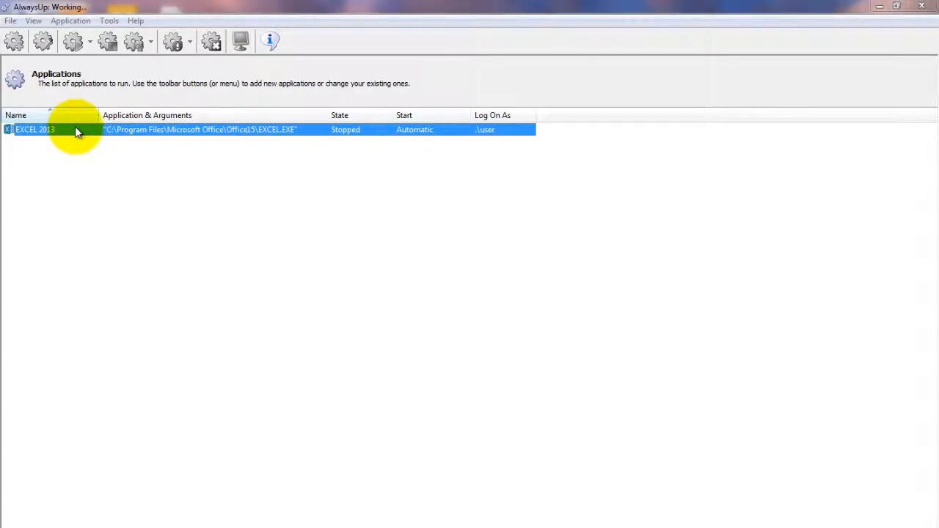
pyautogui.click(42, 40)
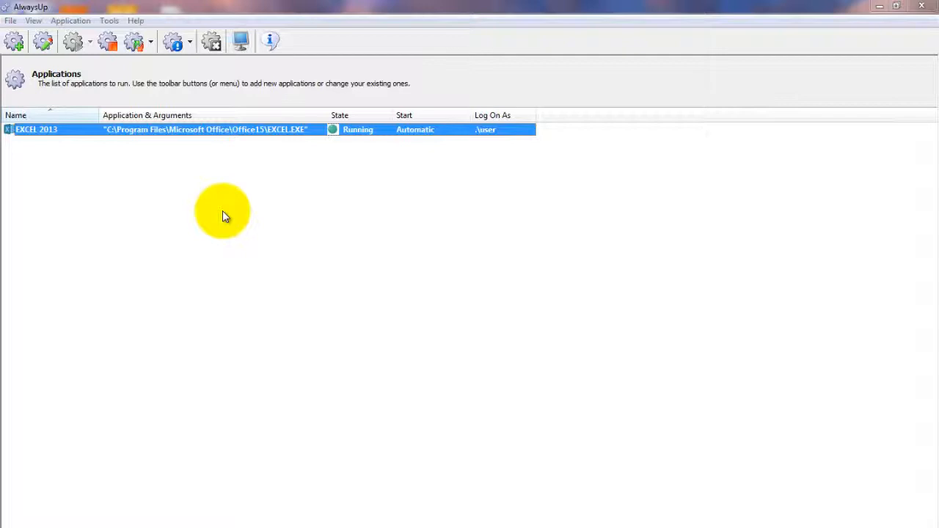
pyautogui.moveTo(114, 30)
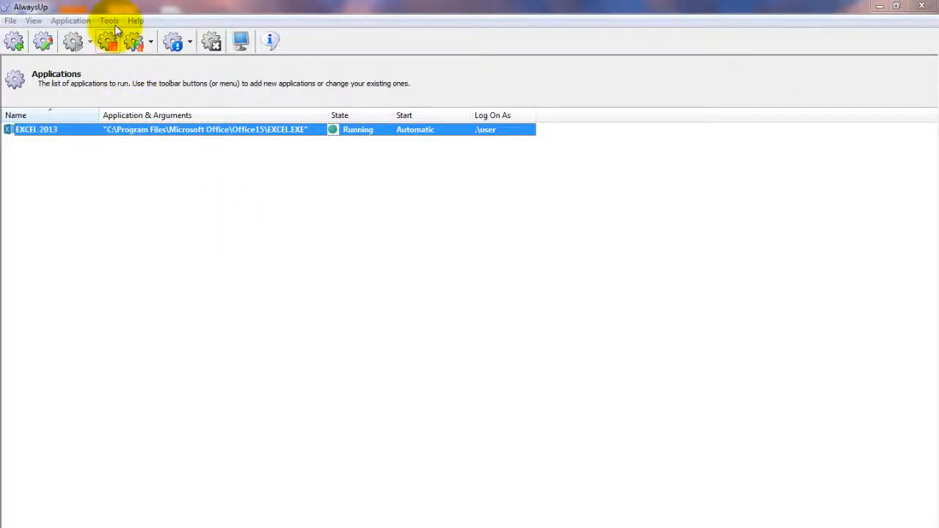
# Step: Open the Tools menu to view the available system tools
pyautogui.click(109, 20)
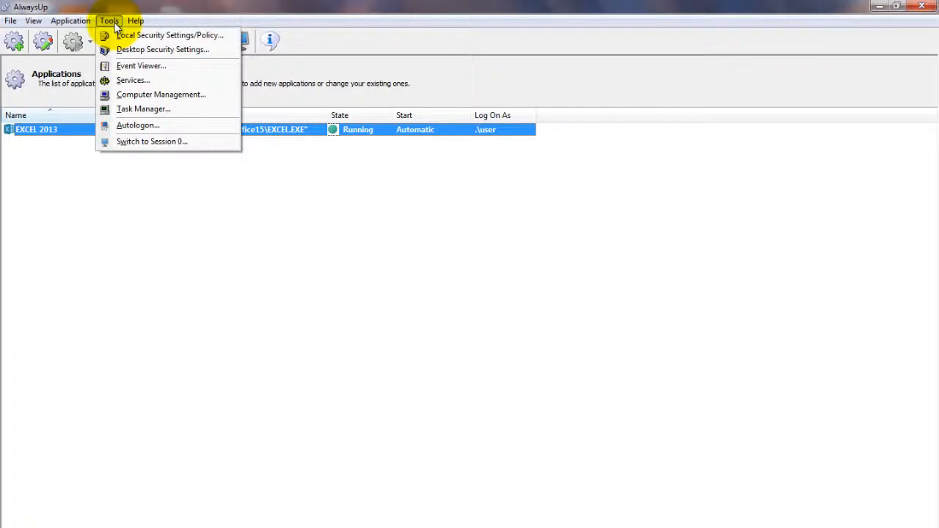
pyautogui.moveTo(152, 141)
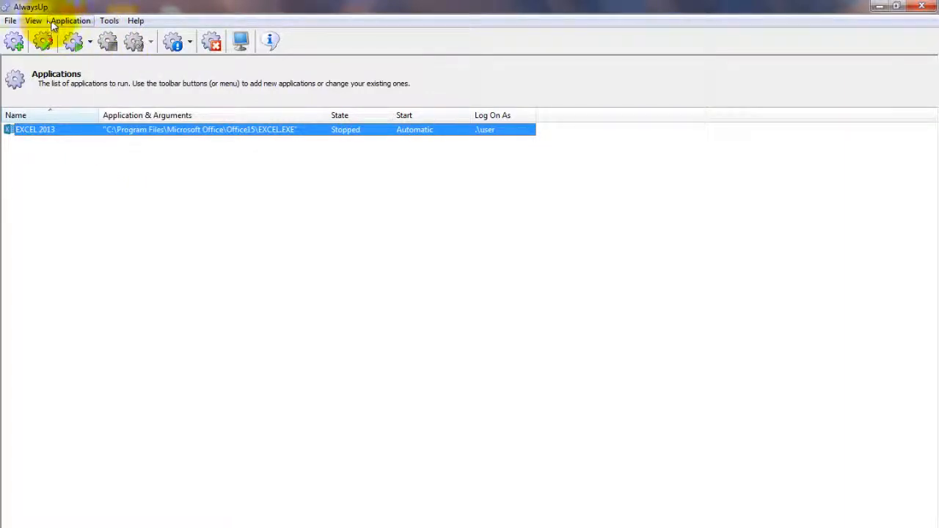
# Step: Start EXCEL 2013 again from the Application menu so Excel's start screen appears
pyautogui.click(71, 19)
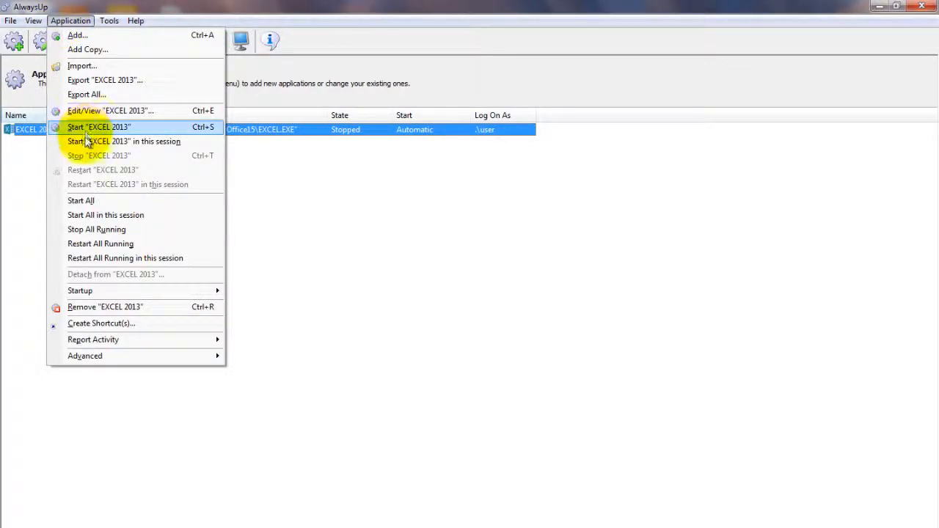
pyautogui.click(99, 127)
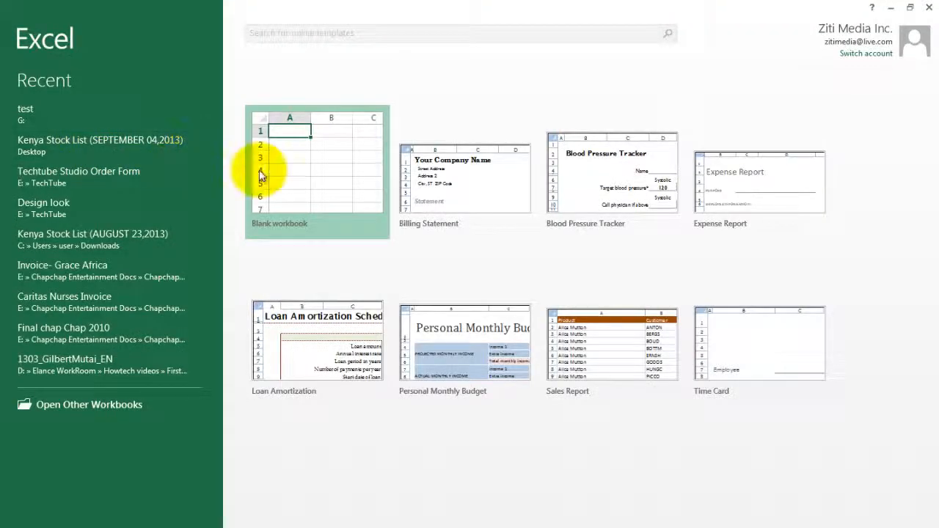
pyautogui.moveTo(263, 171)
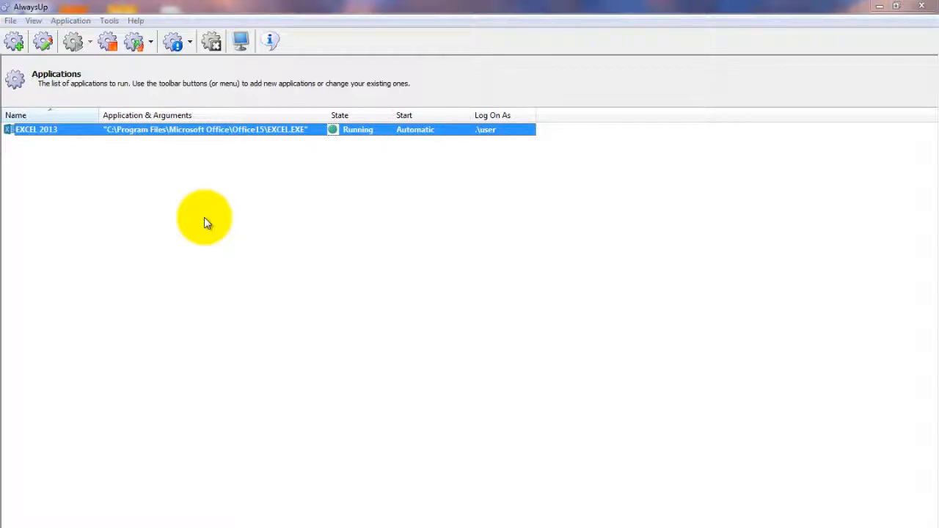
pyautogui.moveTo(183, 193)
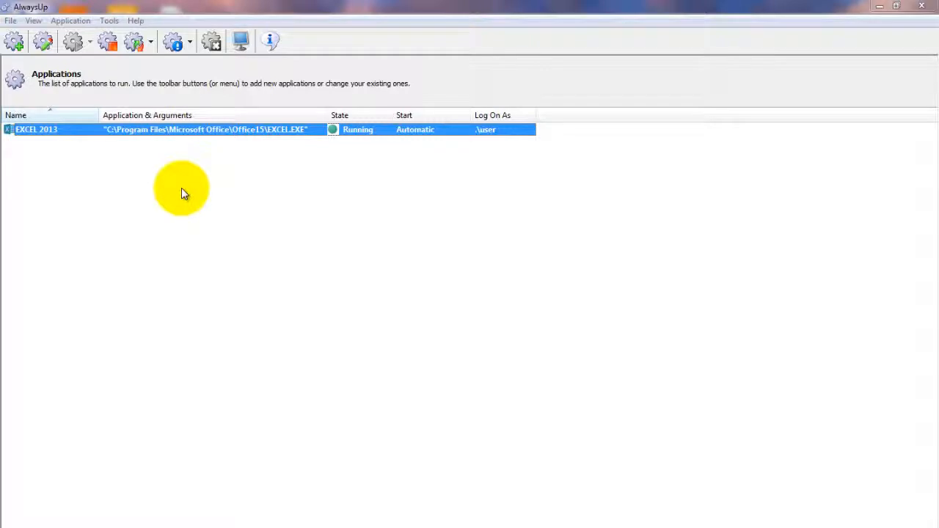
# Step: Choose Application > Edit/View "EXCEL 2013" to review its saved settings
pyautogui.click(71, 19)
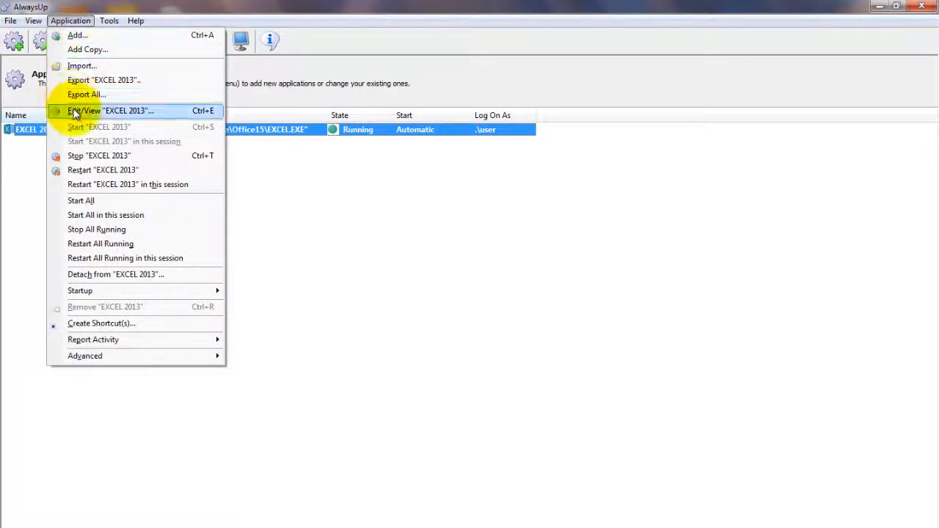
pyautogui.click(110, 111)
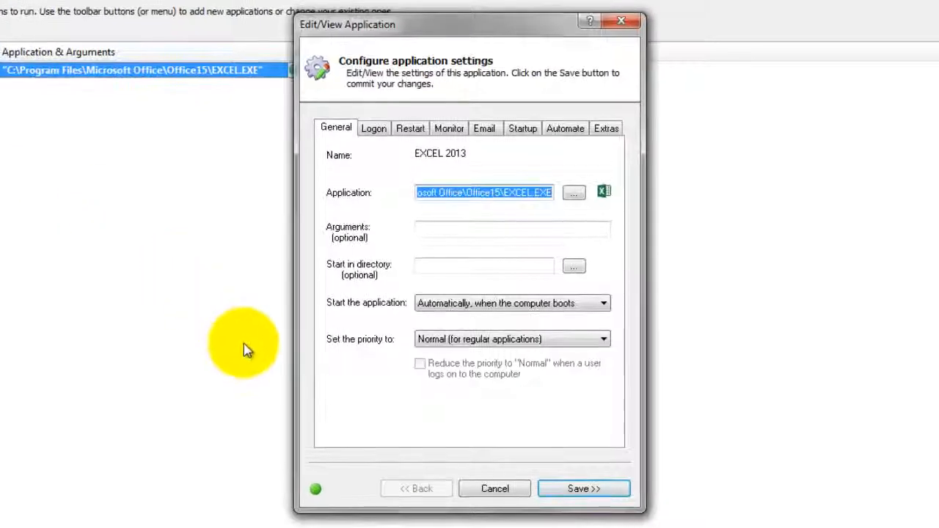